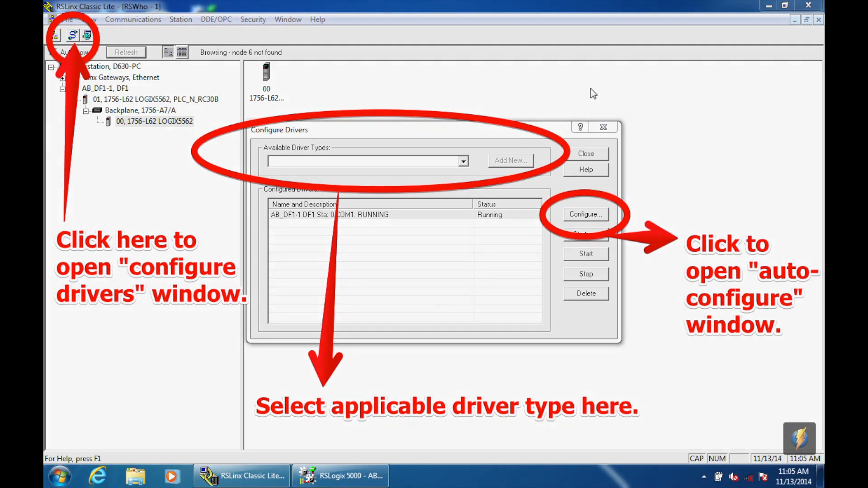
- Bring up the RSLinx driver configuration with the AB_DF1-1 DF1 driver on COM1 running
left_click(585, 214)
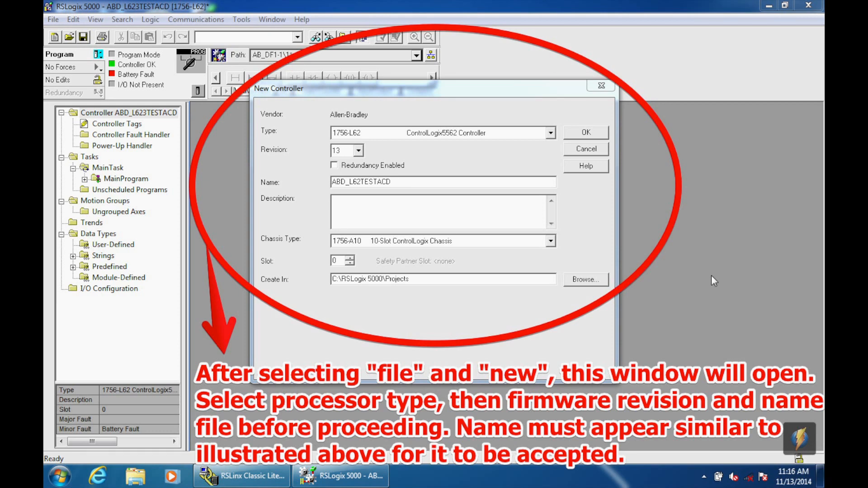
- Confirm the 1756-L62 controller settings so the new offline project opens
left_click(586, 132)
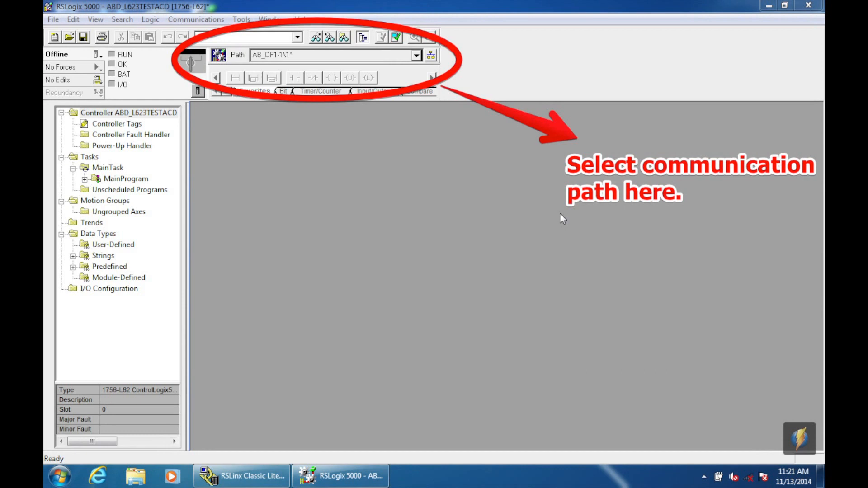